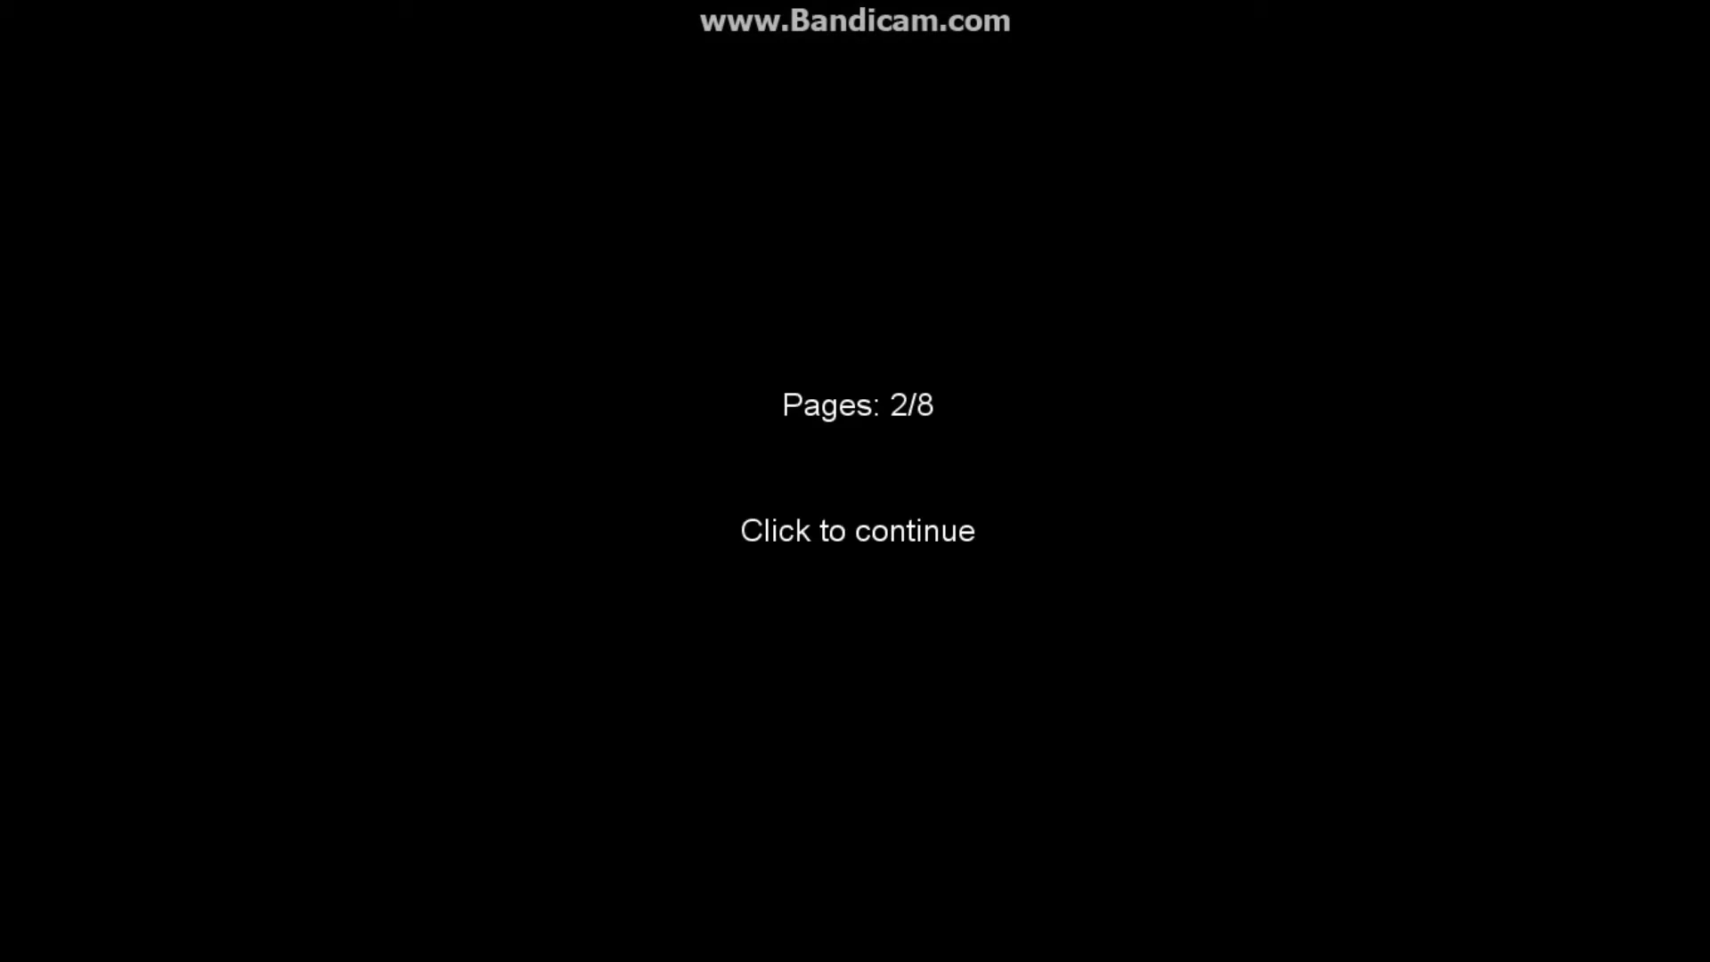
# Step: Continue past the 'Pages: 3/8' game-over screen to end the run
pyautogui.click(857, 531)
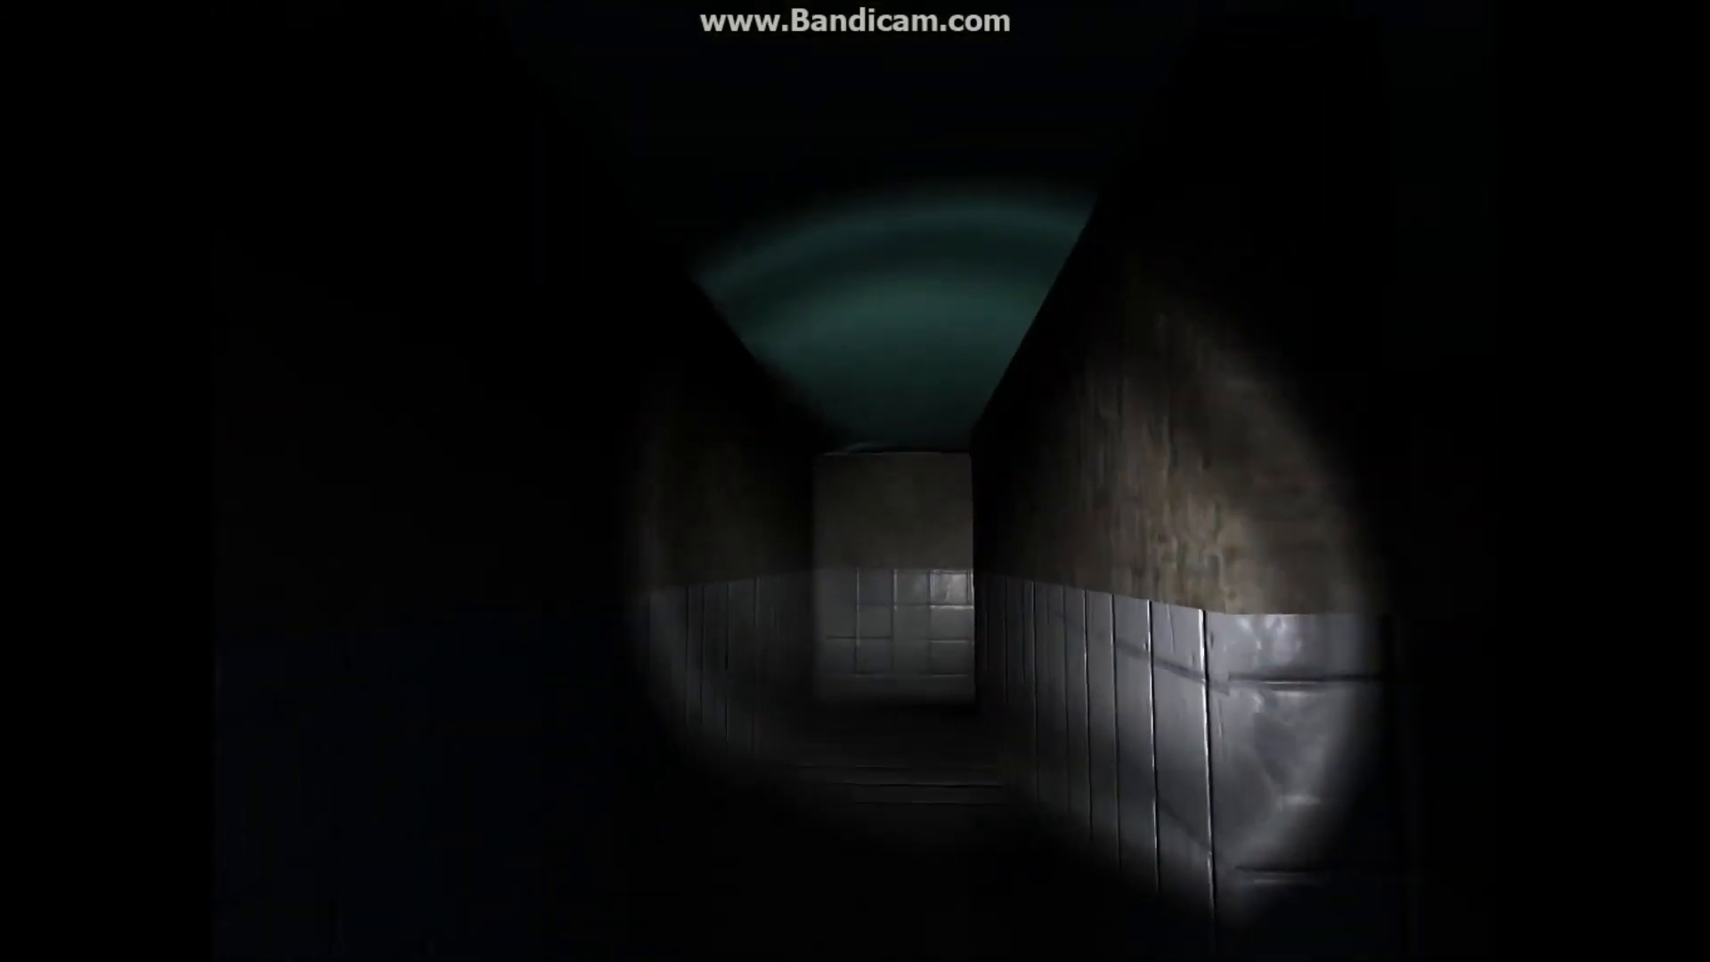
pyautogui.moveTo(855, 481)
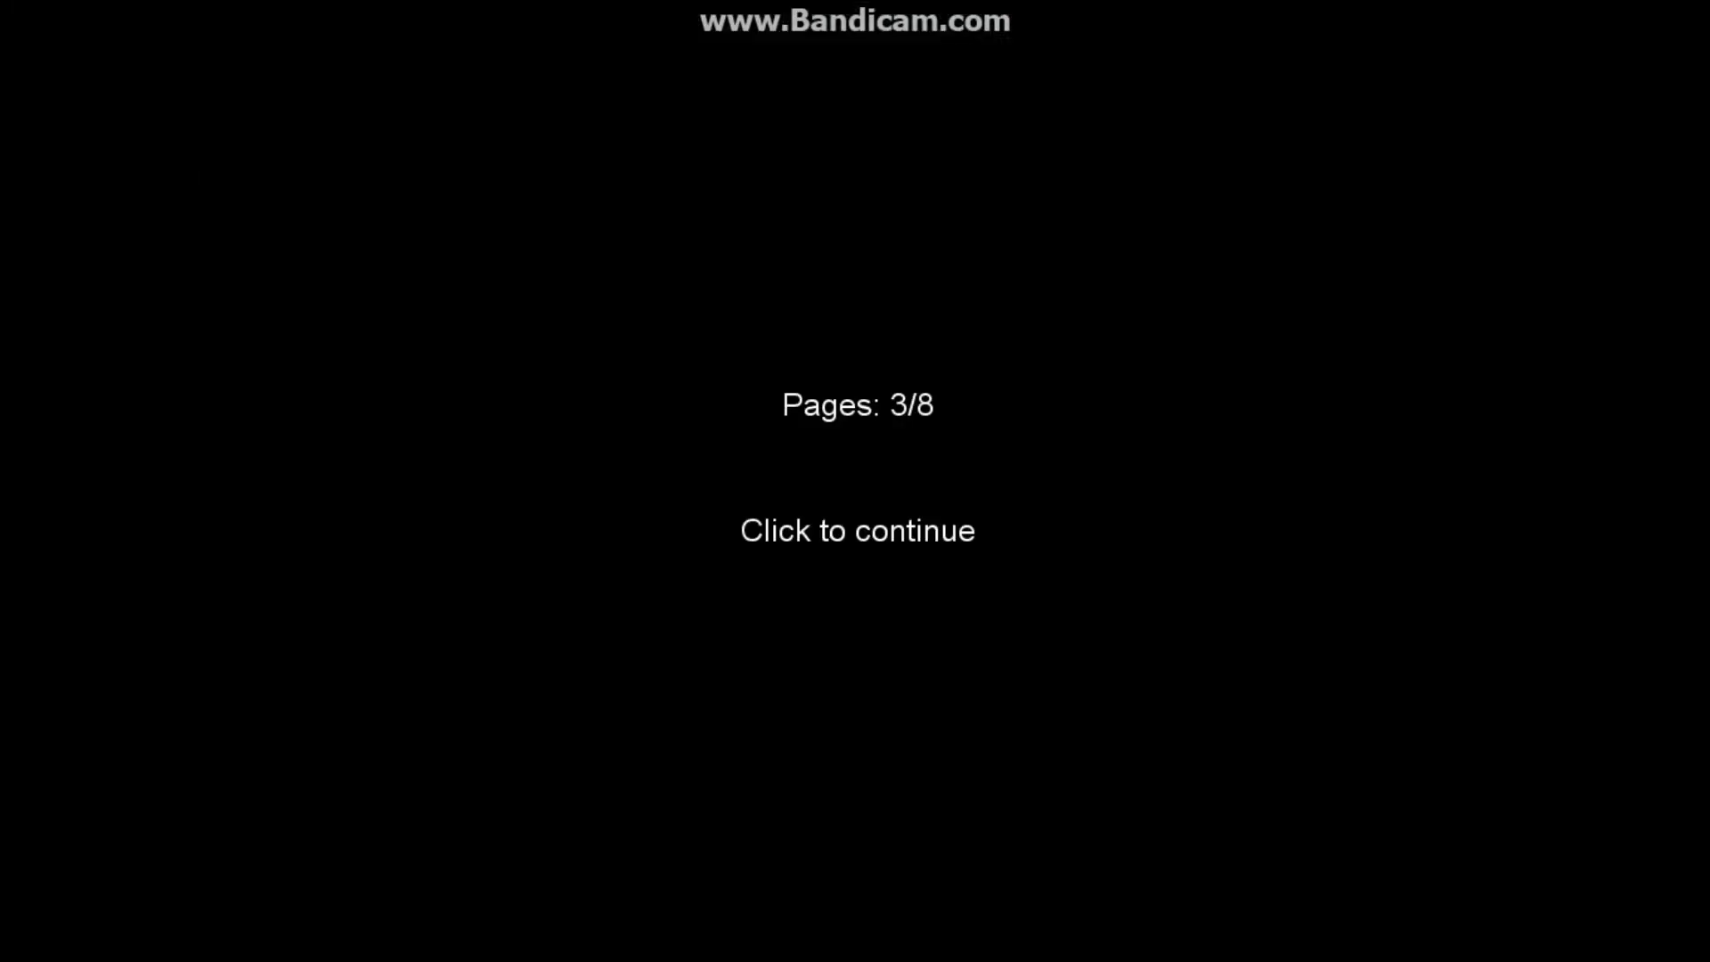
pyautogui.click(857, 530)
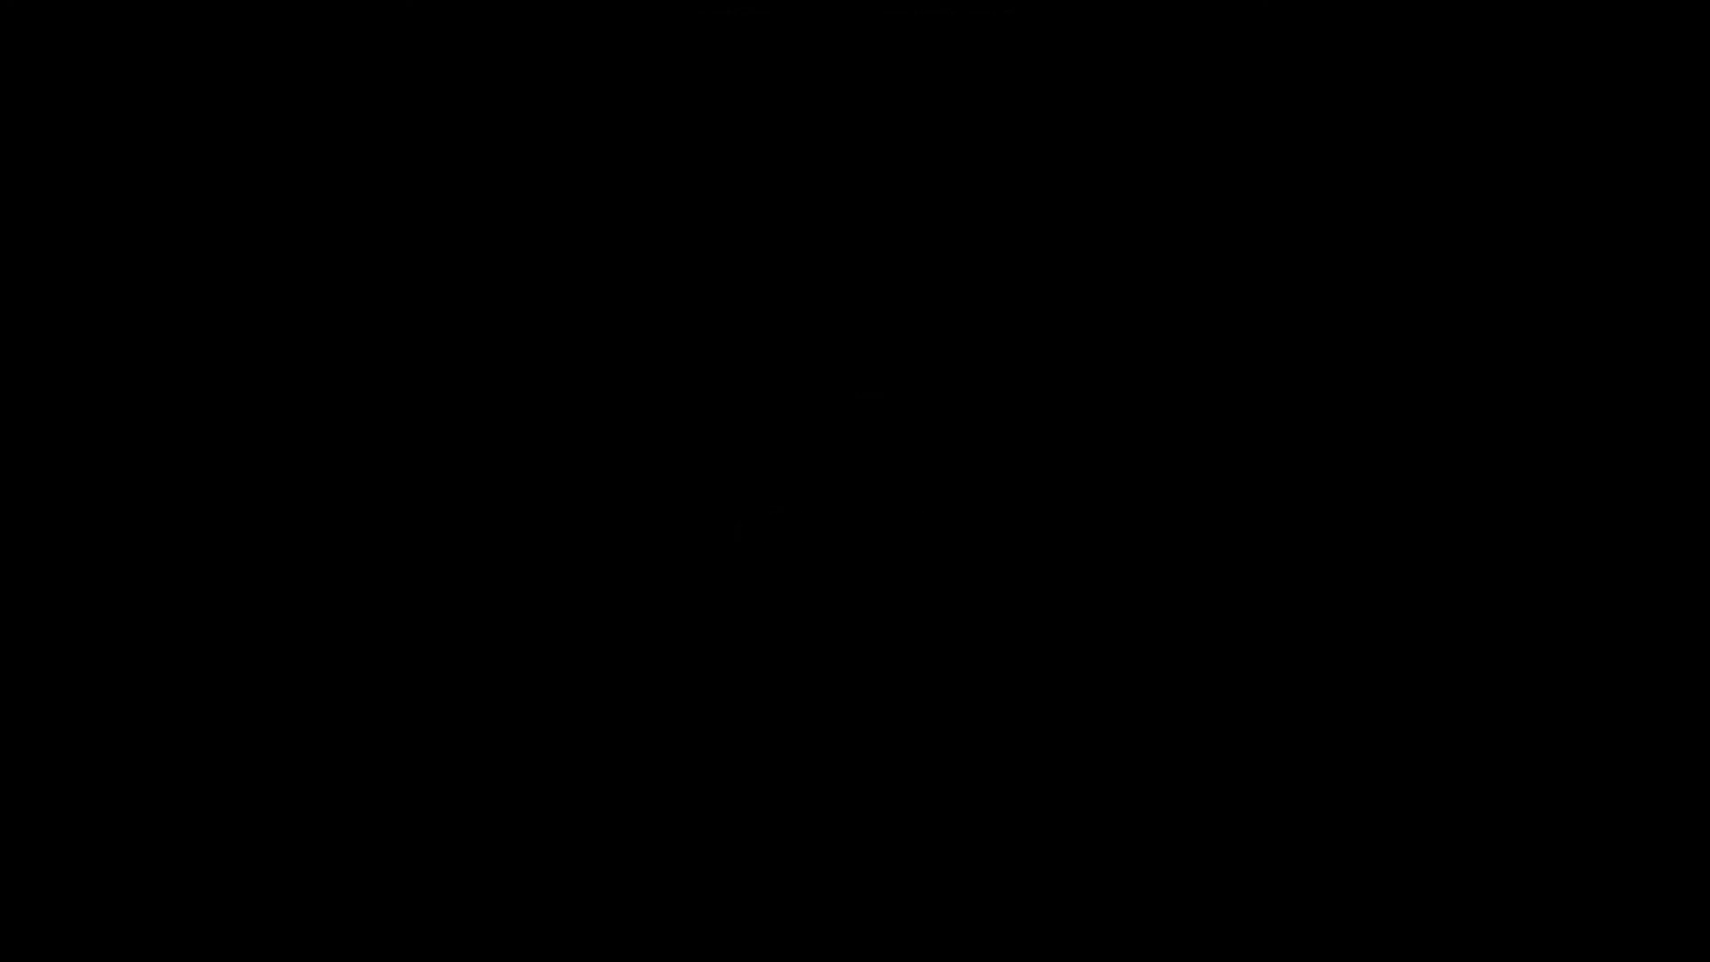